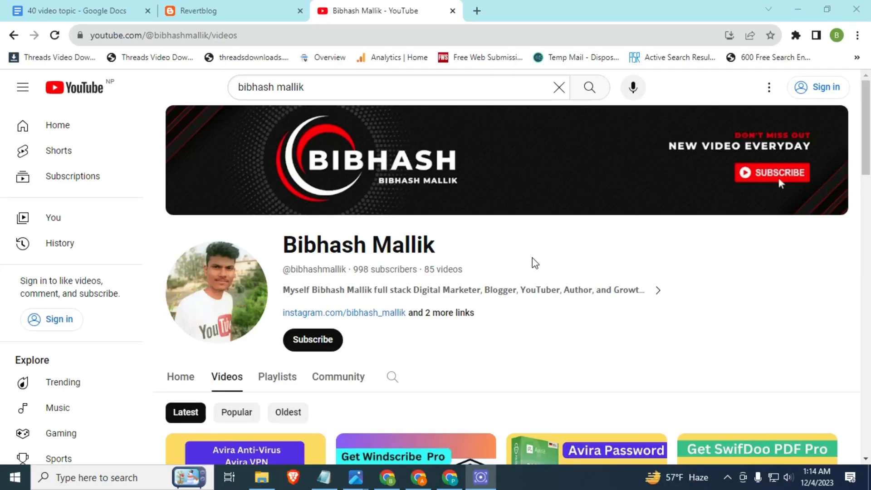
mouse_move(500, 254)
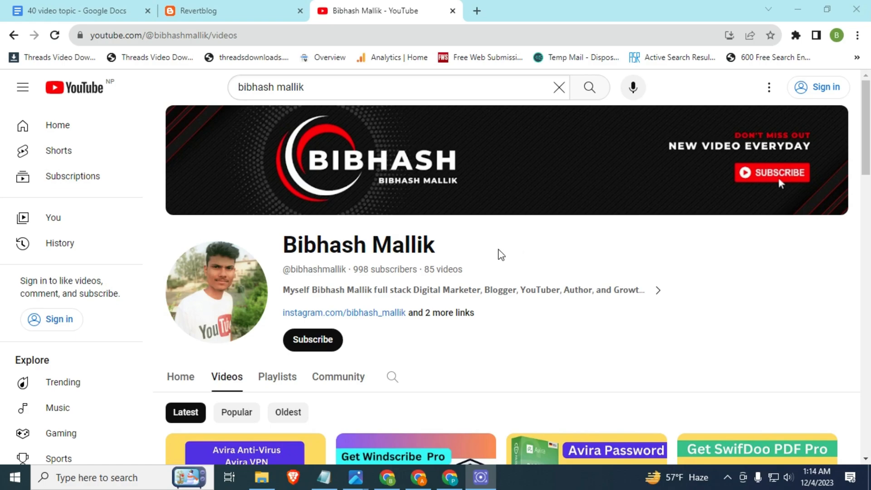
Step: Browse down the YouTube channel's Videos list, then switch to the Chrome window with the Atlas VPN referral page
scroll("down", 3)
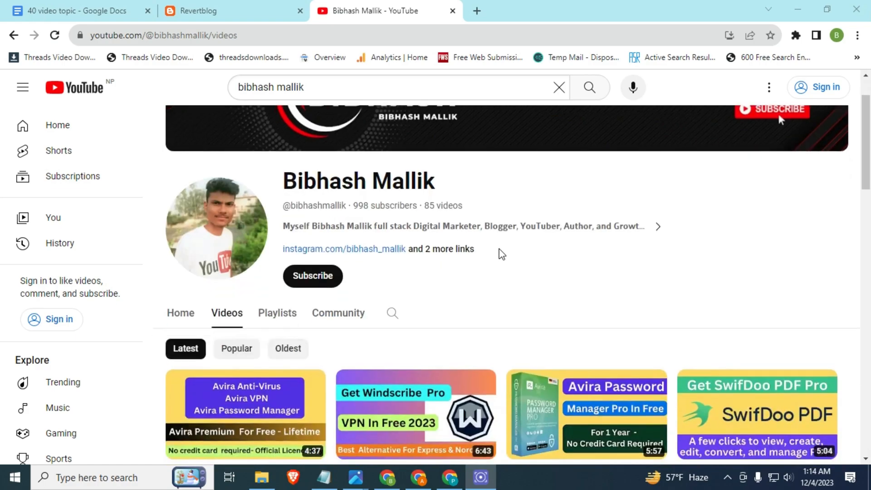
scroll("down", 3)
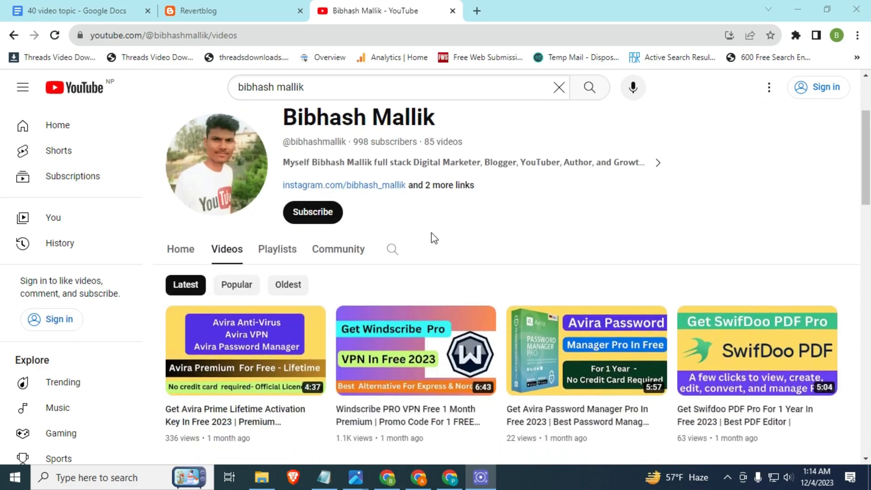
scroll("down", 3)
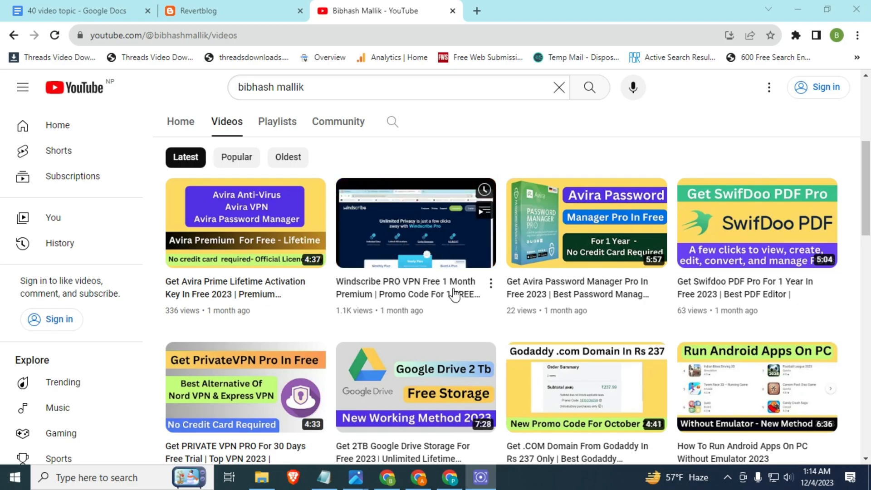
mouse_move(416, 288)
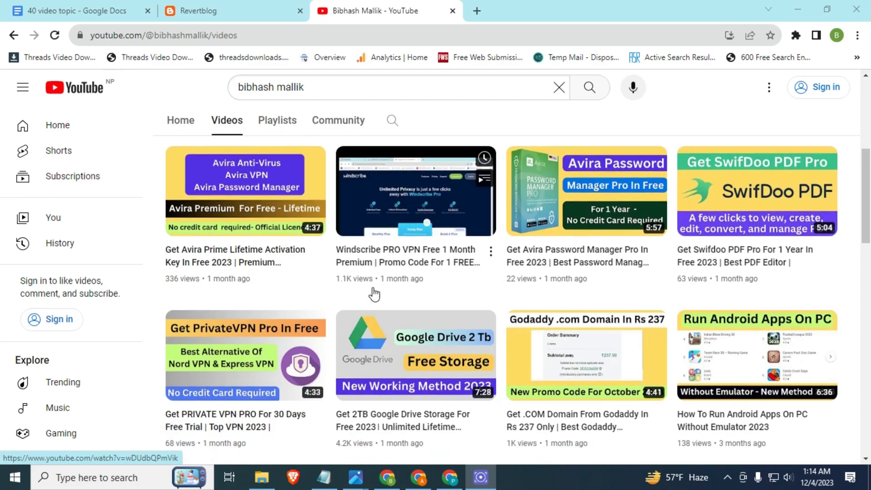
scroll("down", 3)
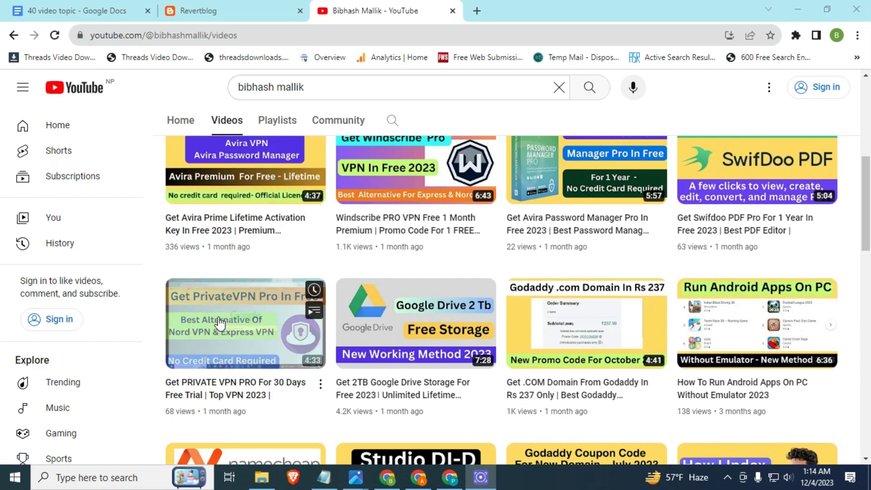
scroll("down", 3)
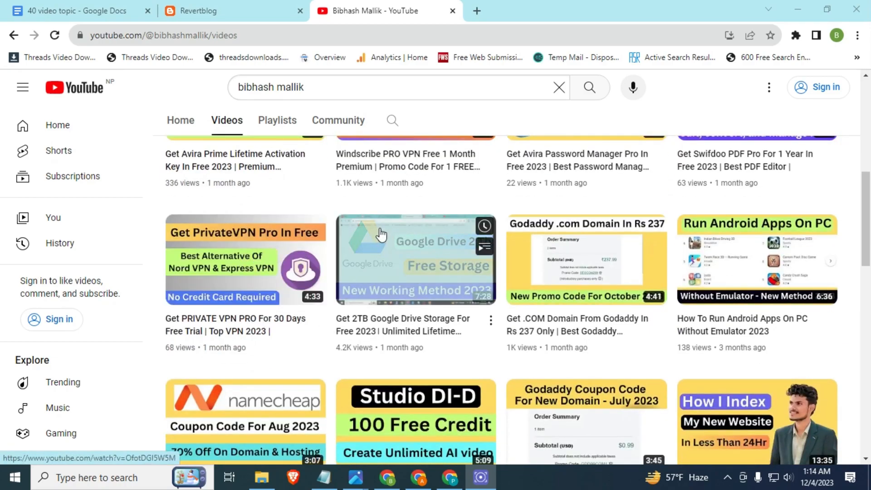
scroll("down", 3)
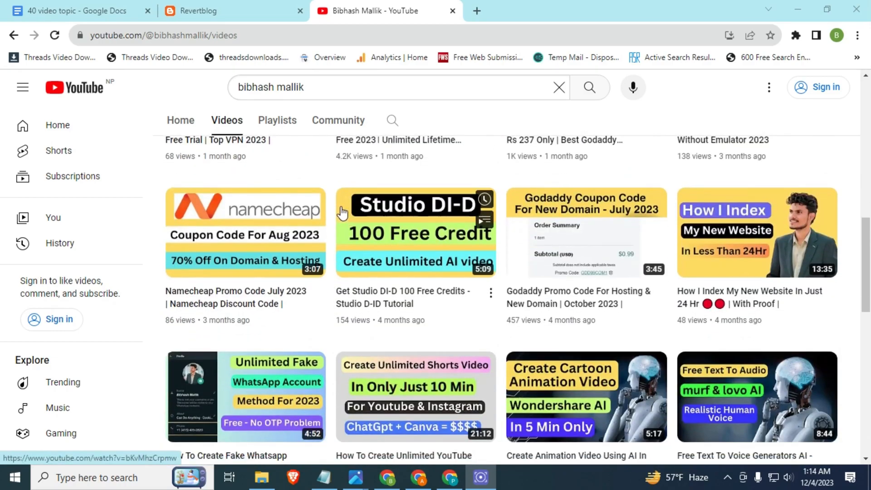
scroll("down", 3)
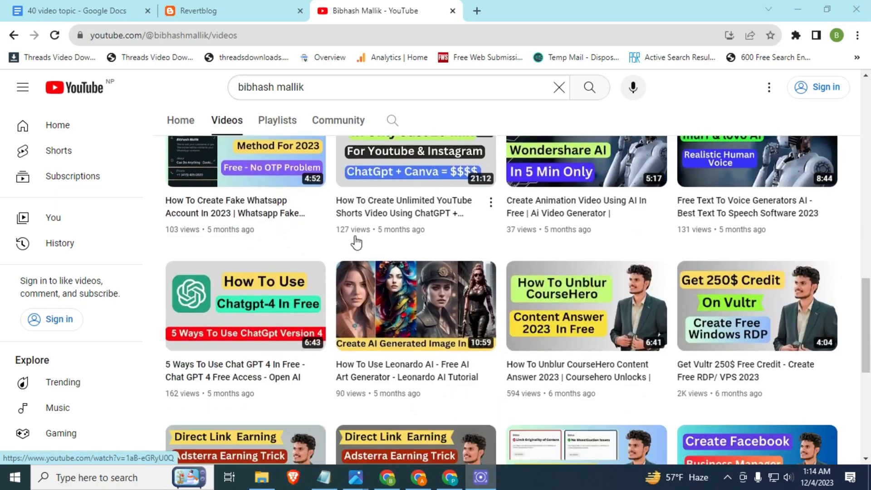
scroll("down", 3)
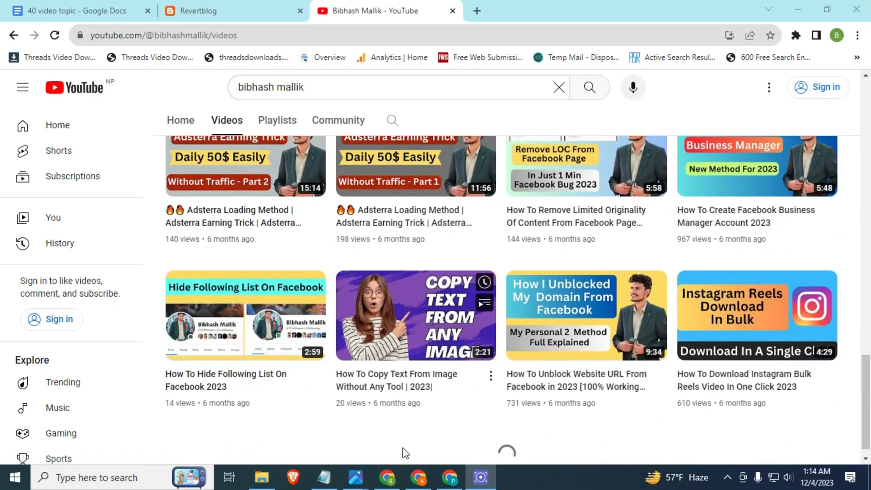
left_click(233, 11)
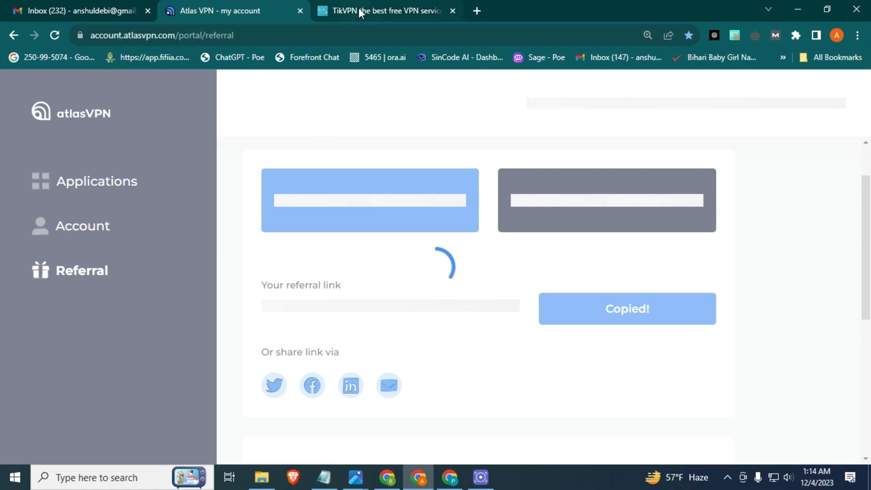
left_click(383, 11)
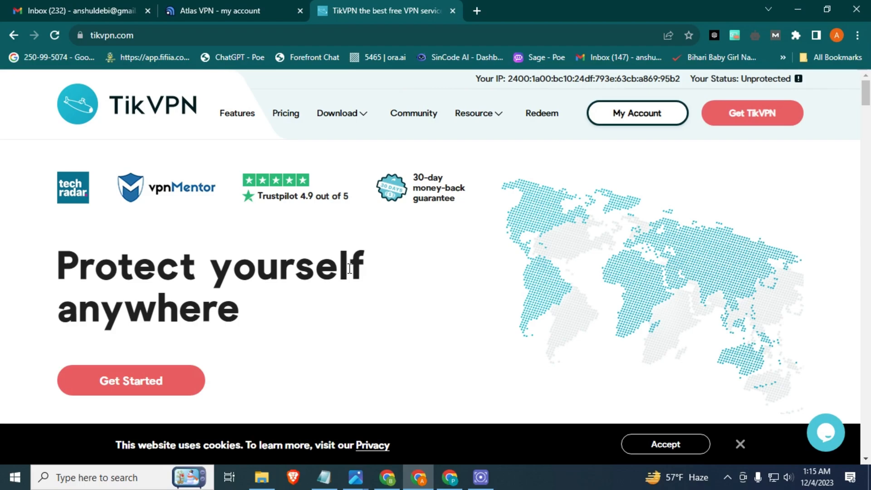
mouse_move(400, 177)
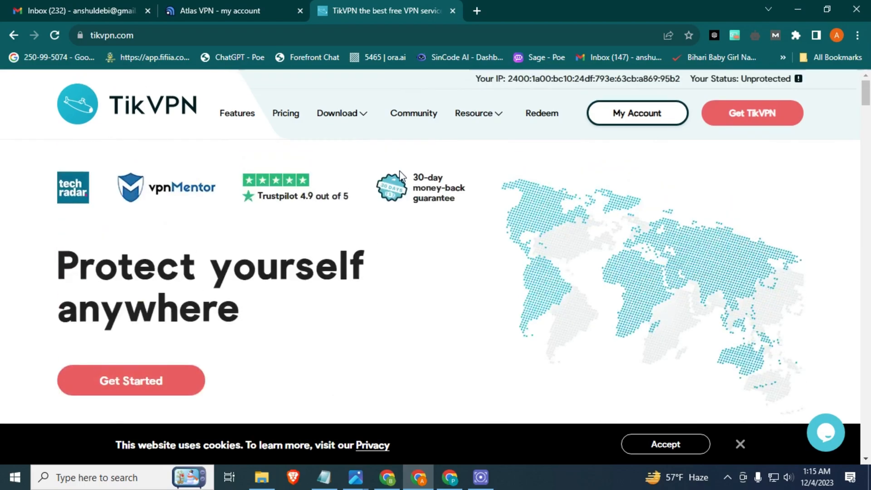
left_click(228, 11)
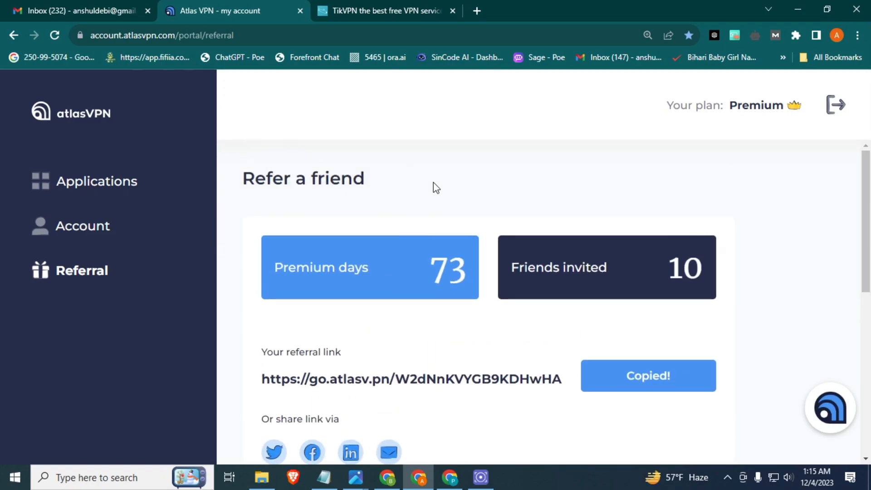
mouse_move(430, 185)
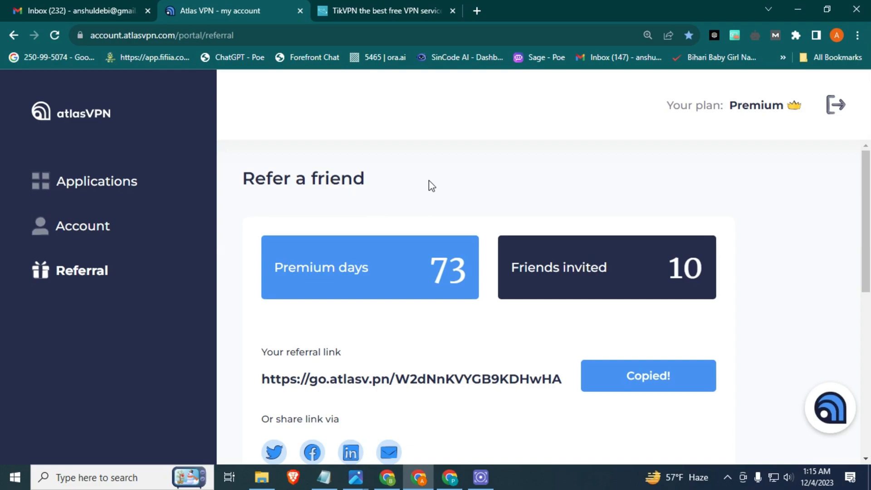
mouse_move(451, 192)
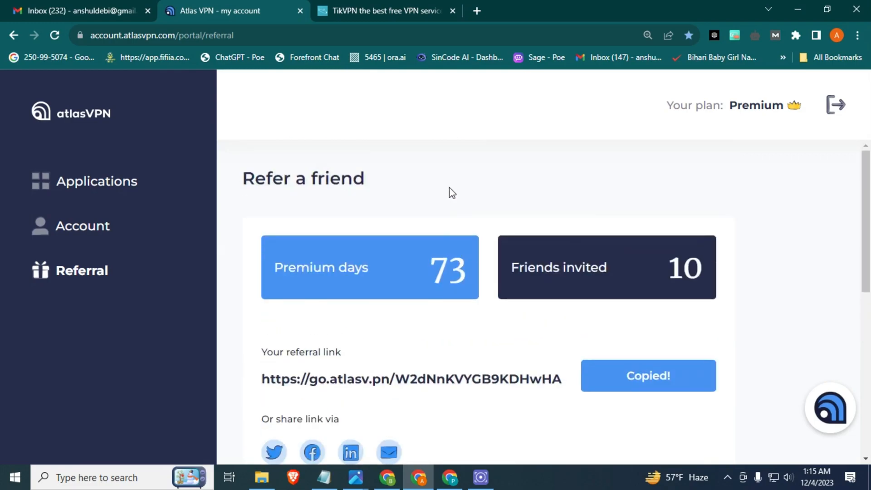
Step: Review the Refer a friend counters showing 73 premium days and 10 friends invited
scroll("down", 3)
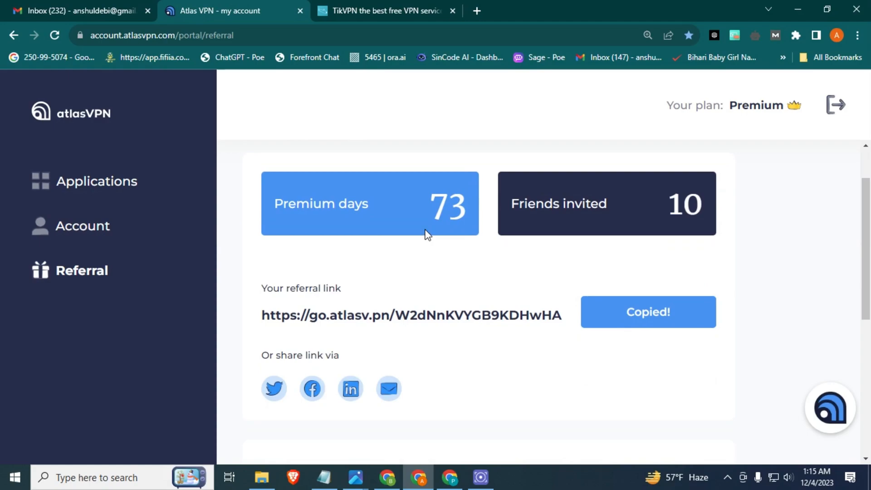
scroll("up", 3)
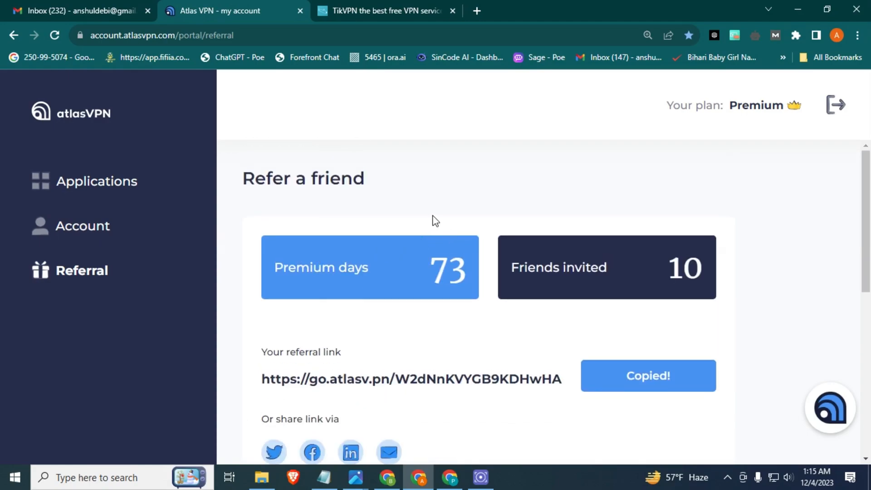
mouse_move(519, 346)
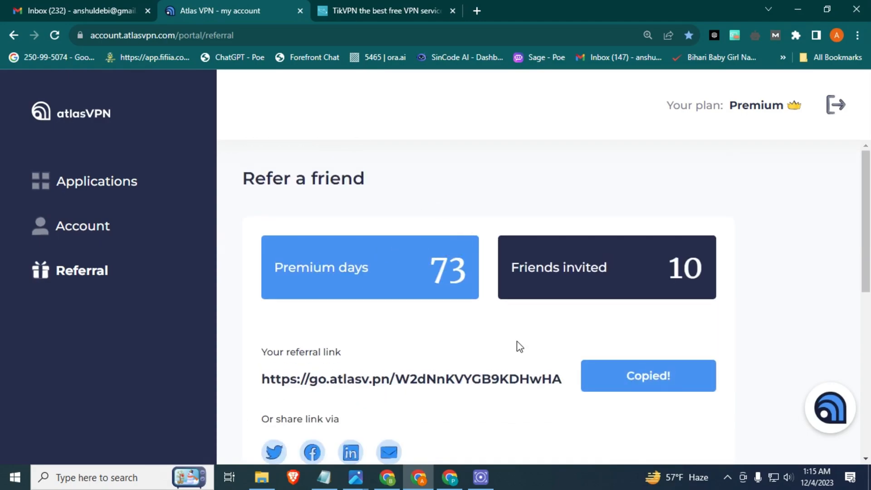
mouse_move(465, 464)
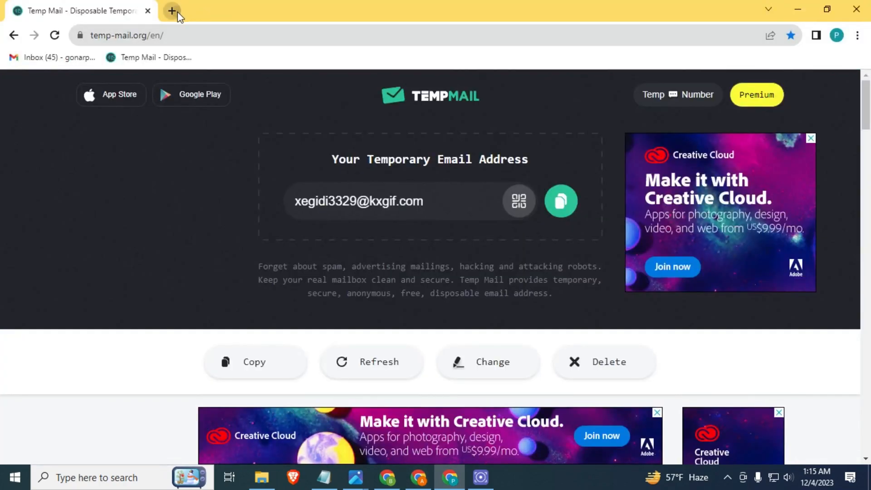
Step: Copy the Temp Mail address and use it to start the Atlas VPN referral signup
left_click(172, 11)
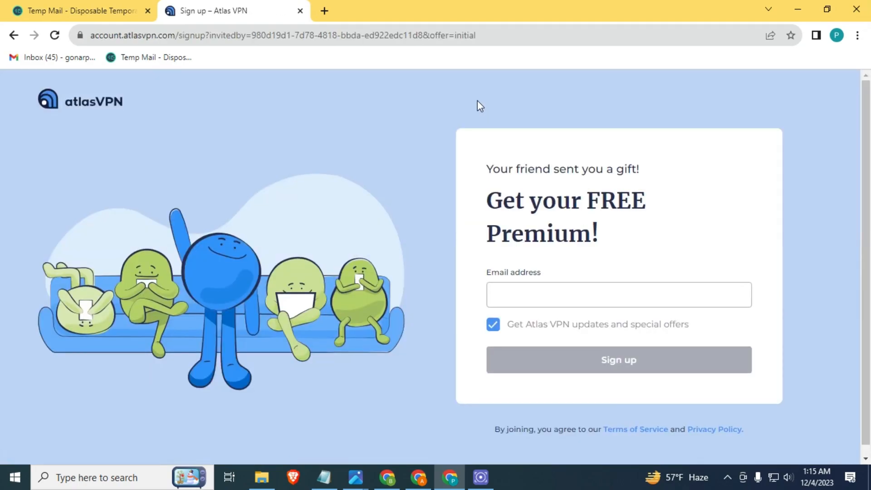
left_click(78, 11)
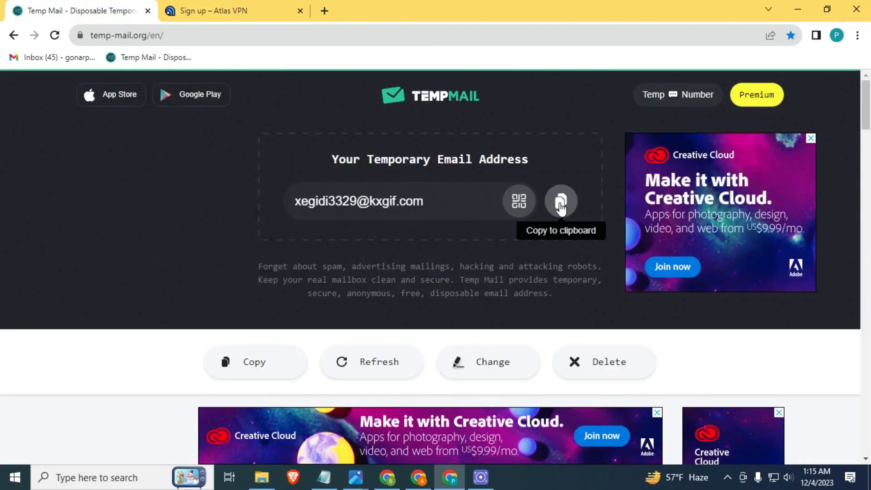
right_click(618, 294)
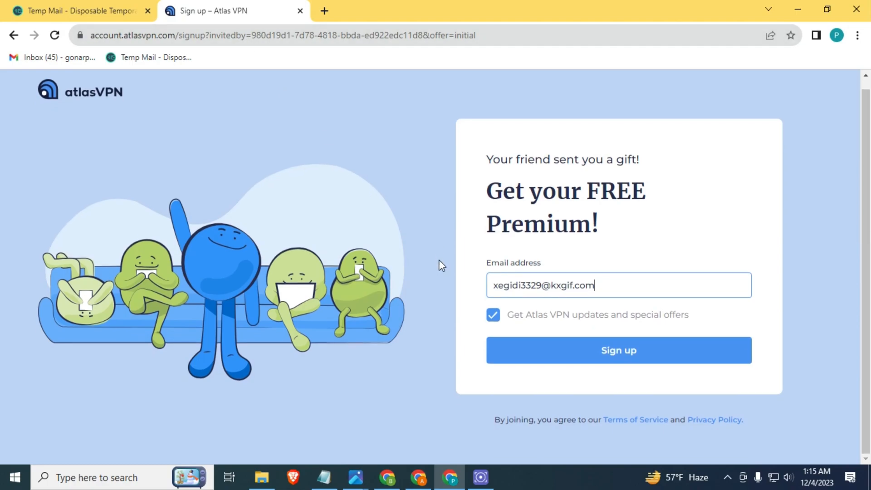
left_click(618, 350)
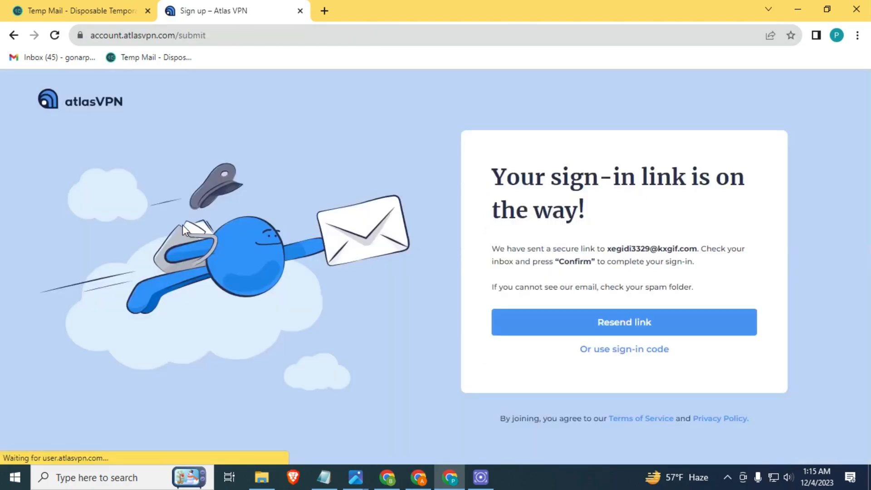
left_click(81, 11)
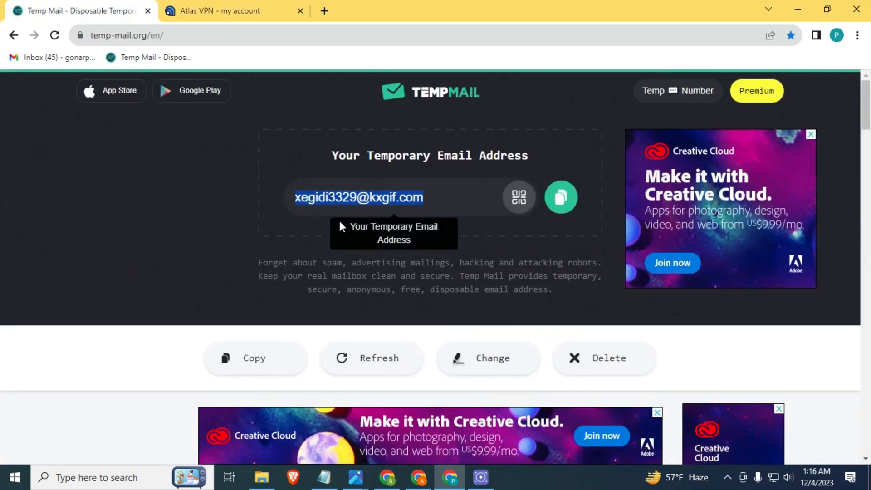
scroll("down", 3)
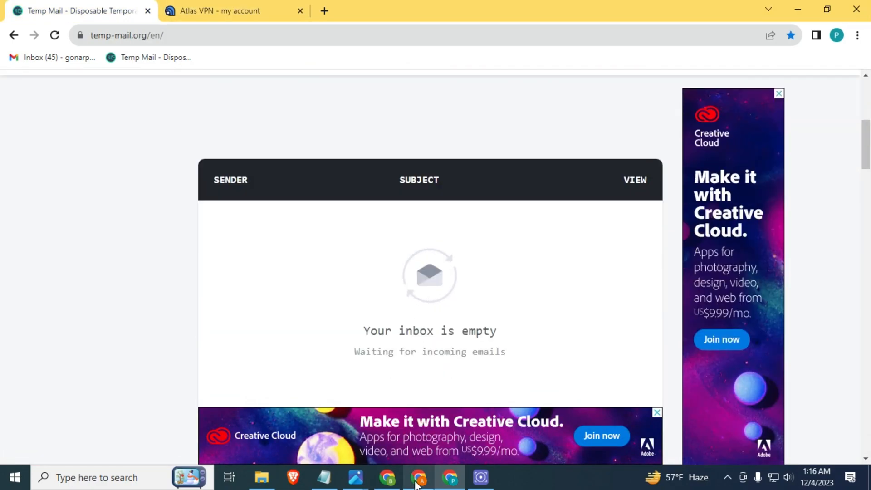
Step: Read the 'Sign up to Atlas VPN' email and follow its link into the new Premium account portal
left_click(233, 11)
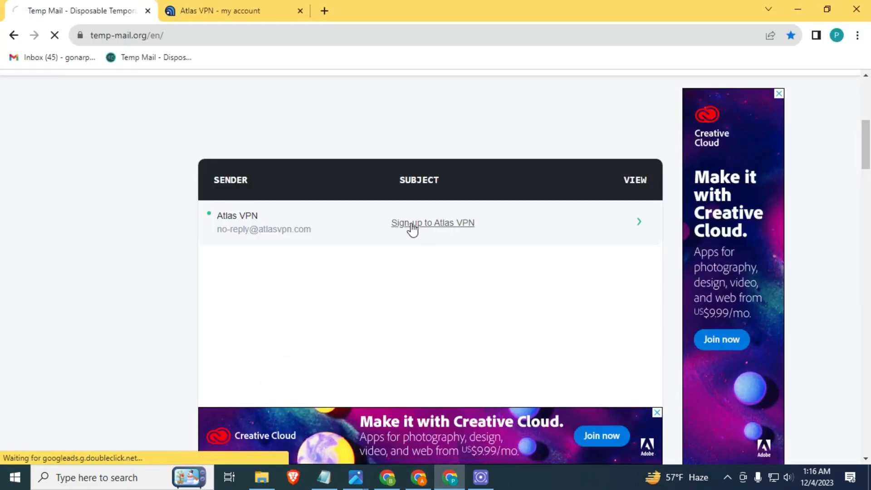
left_click(432, 222)
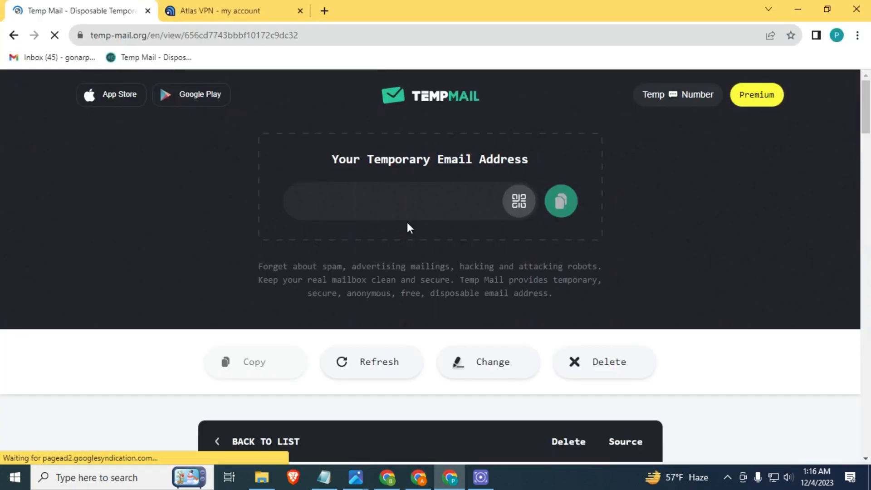
scroll("down", 3)
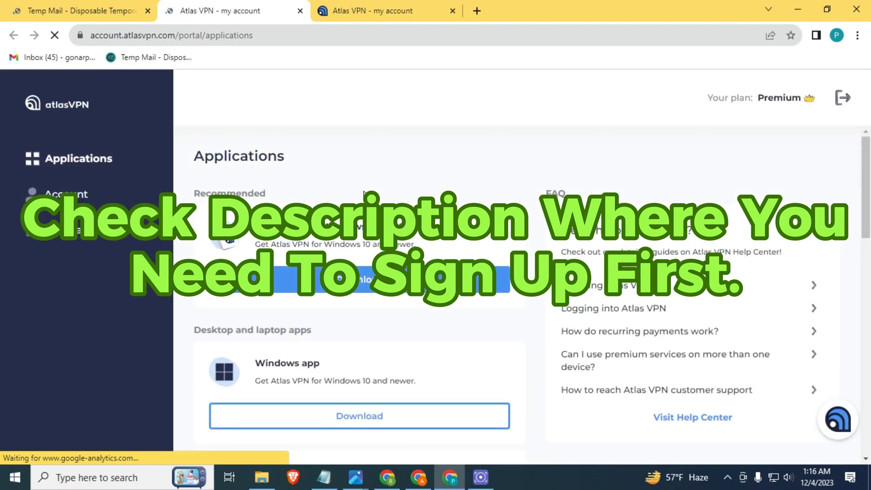
mouse_move(396, 465)
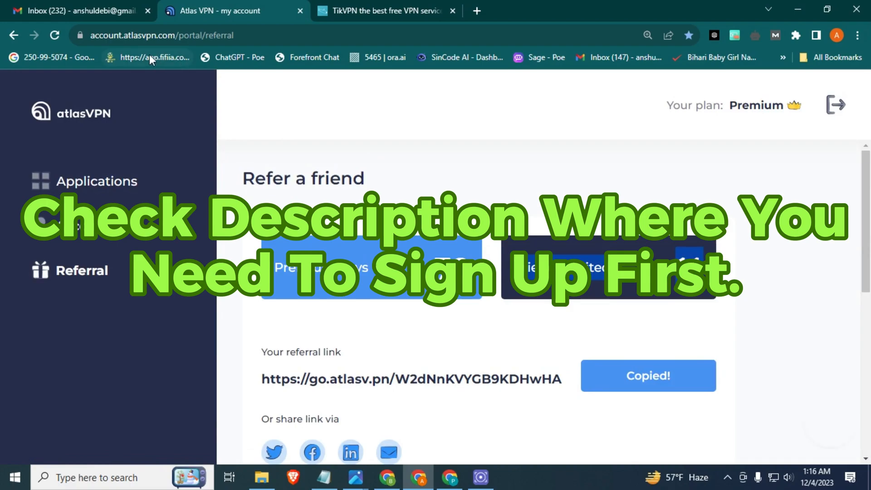
Step: Reload the referral page to show 11 friends invited and highlight Step 2 under 'How it works?'
left_click(54, 35)
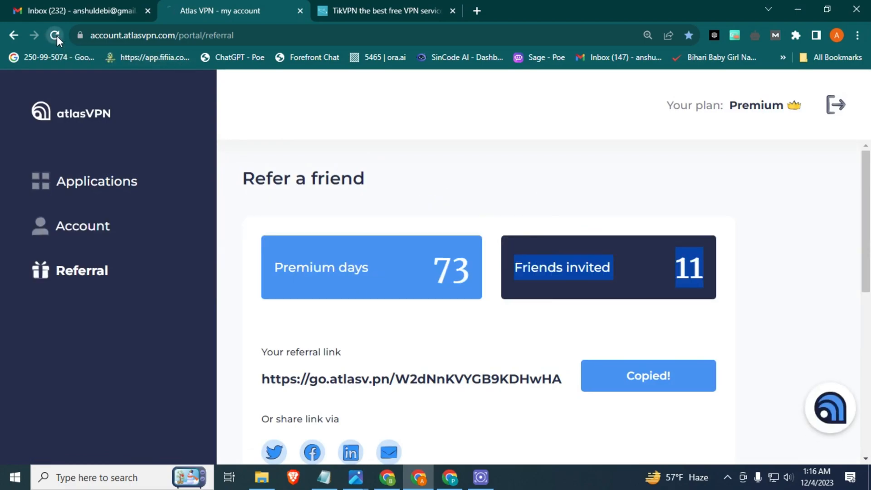
left_click(54, 35)
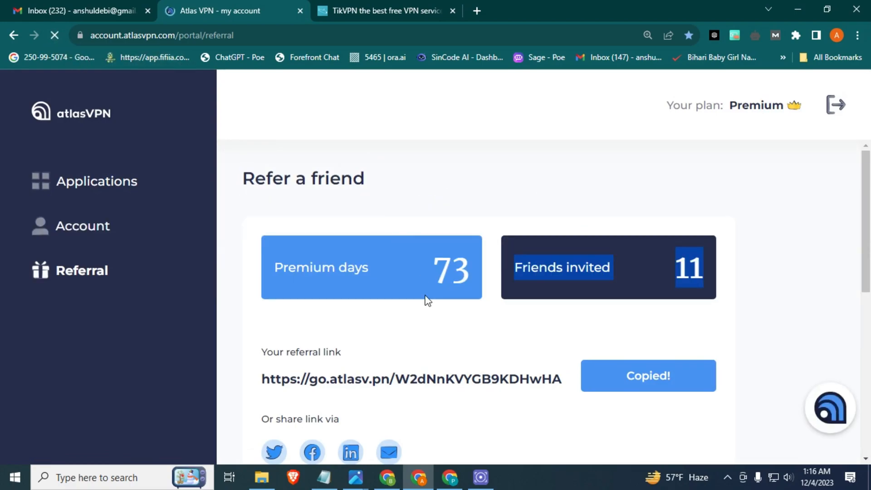
scroll("down", 3)
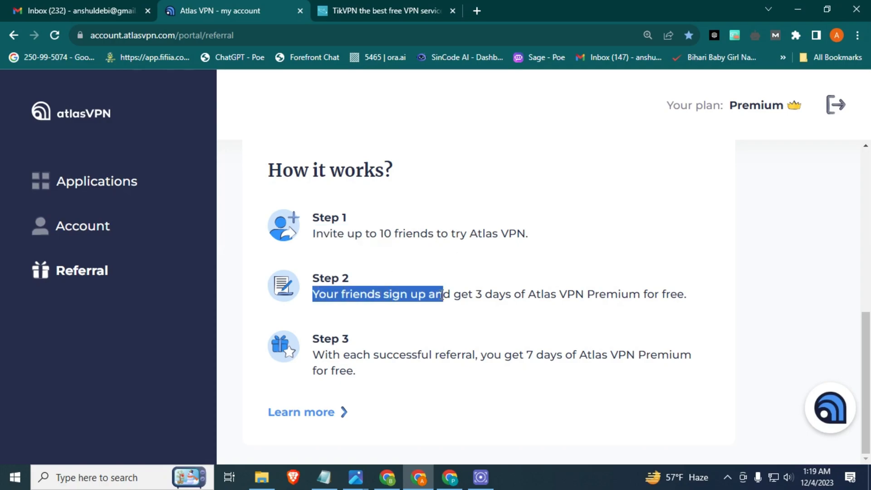
left_click_drag(439, 294, 686, 294)
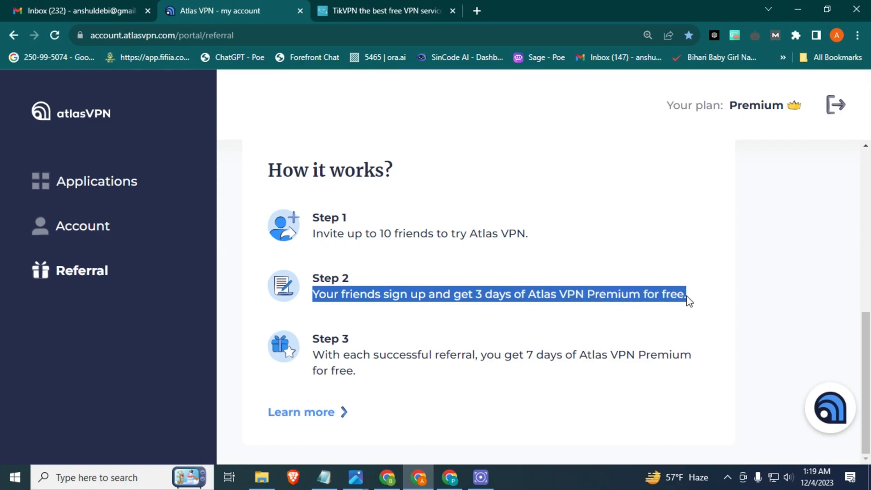
mouse_move(312, 358)
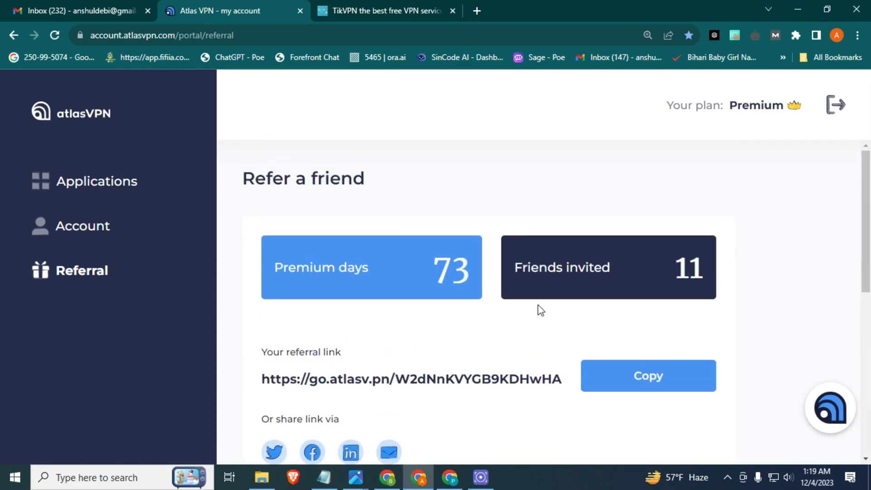
mouse_move(553, 290)
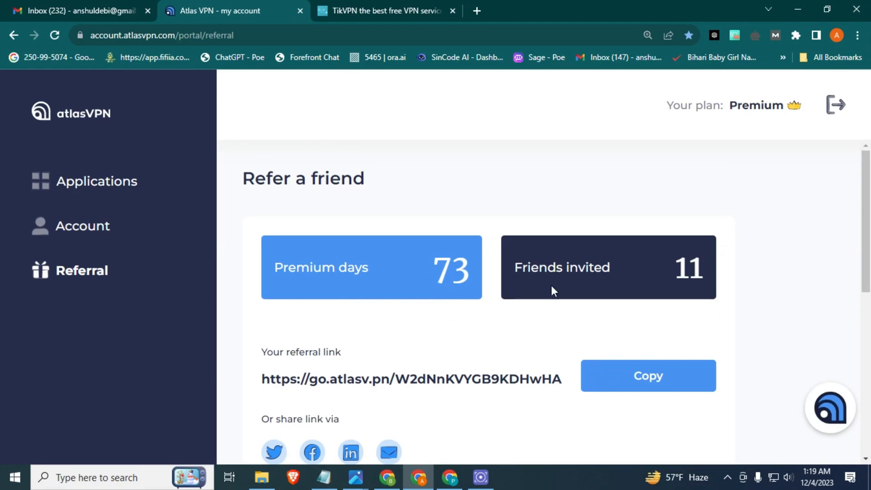
mouse_move(340, 255)
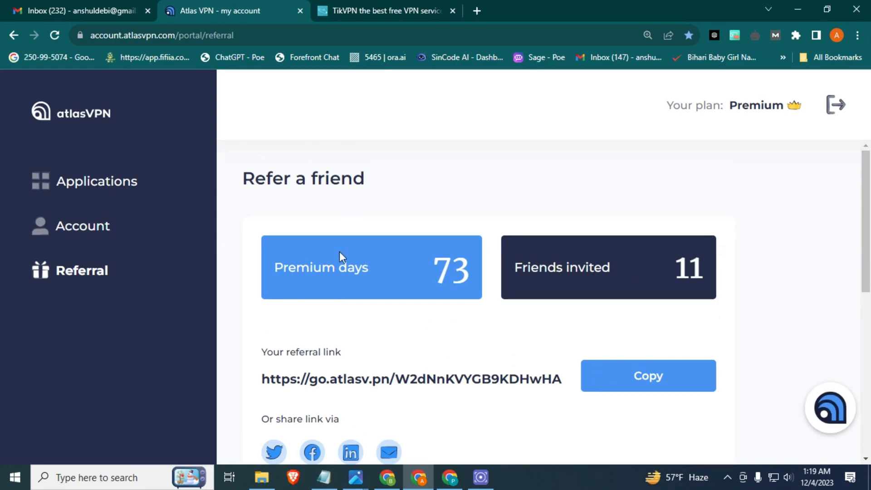
scroll("down", 3)
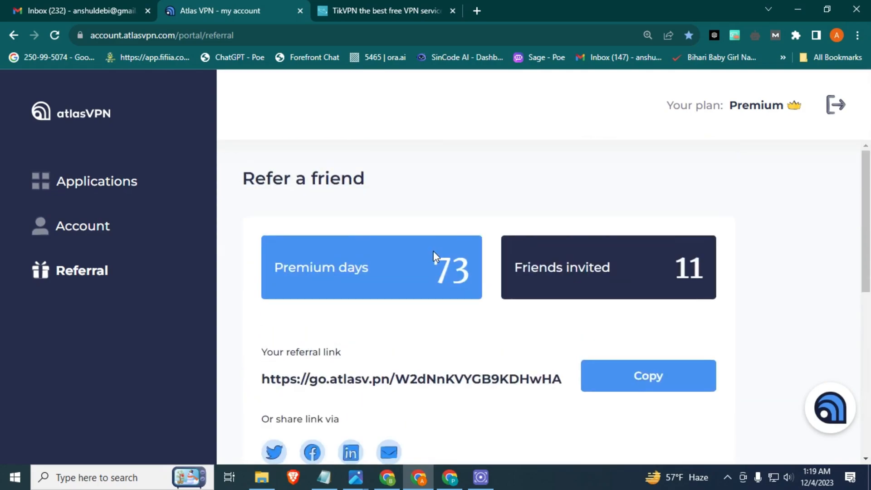
mouse_move(386, 478)
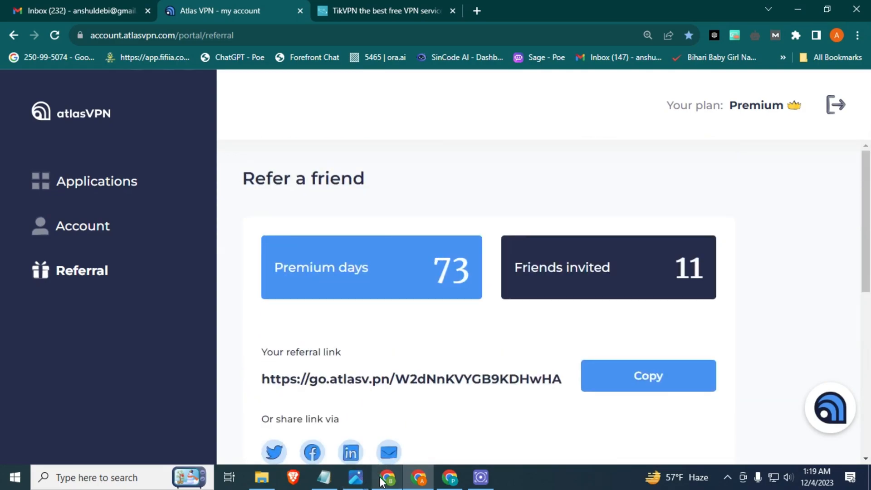
left_click(356, 476)
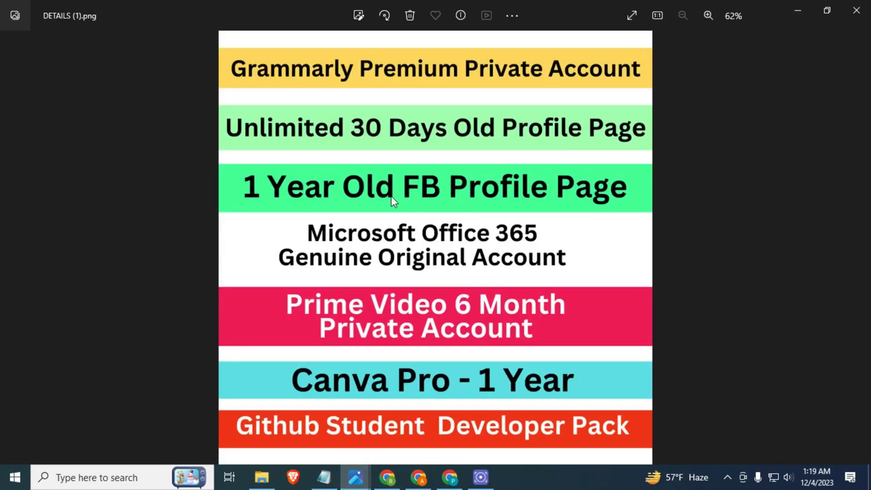
mouse_move(371, 124)
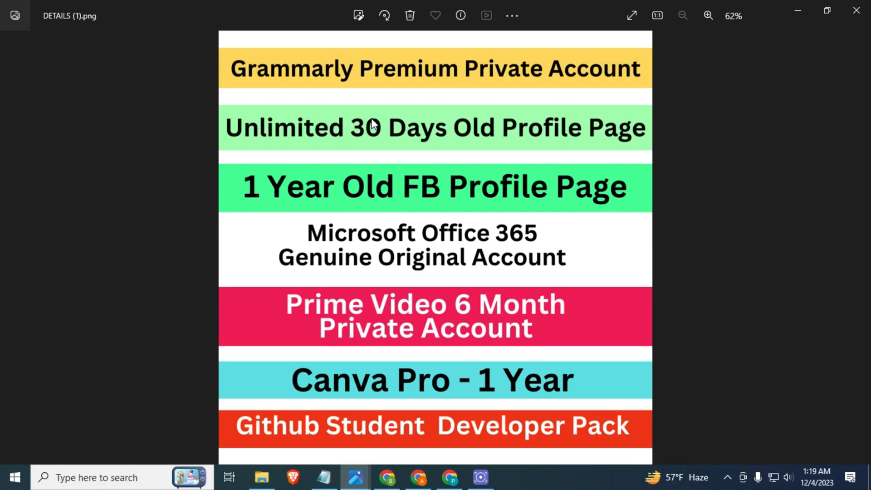
mouse_move(340, 448)
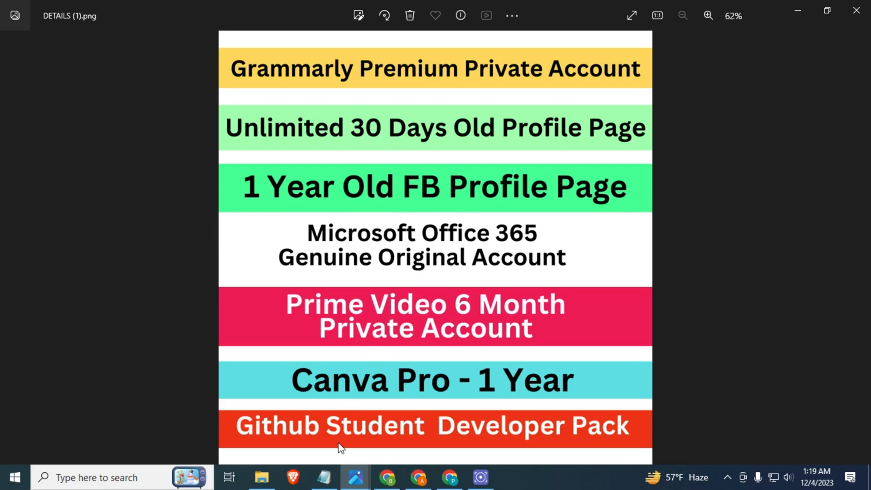
Step: Switch from the DETAILS (1).png offers image to the Notepad list of accounts and keys
left_click(323, 477)
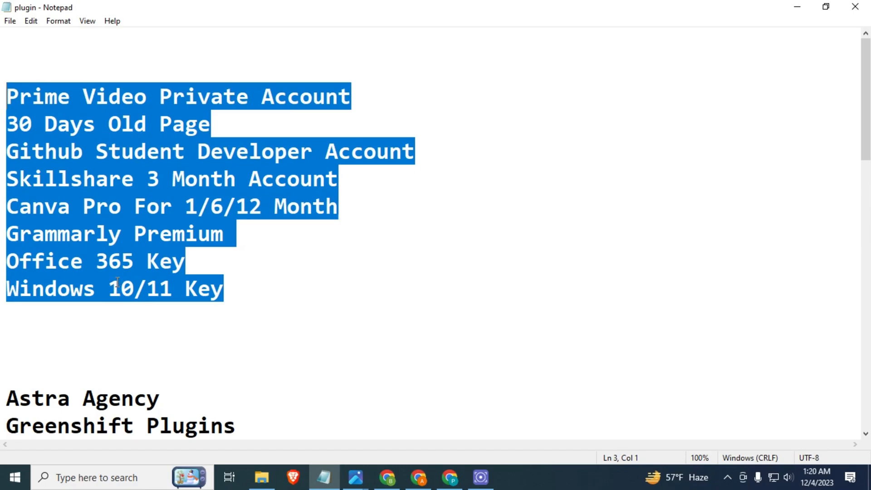
mouse_move(115, 283)
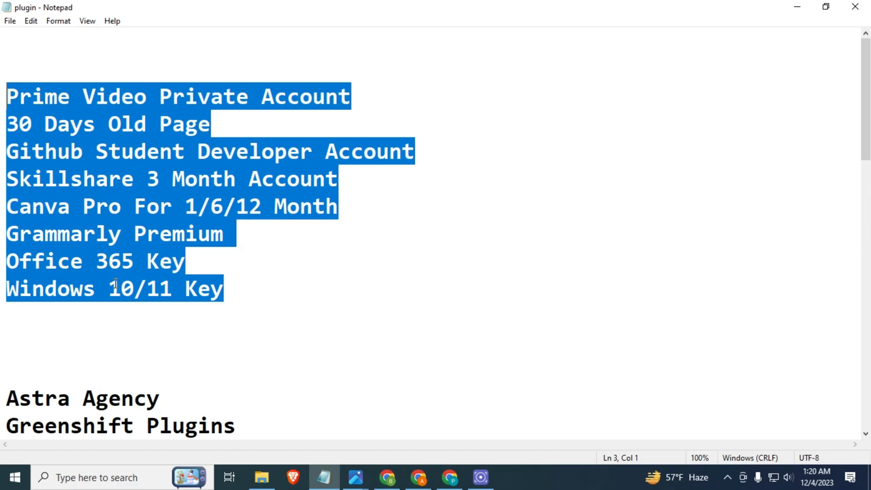
scroll("down", 3)
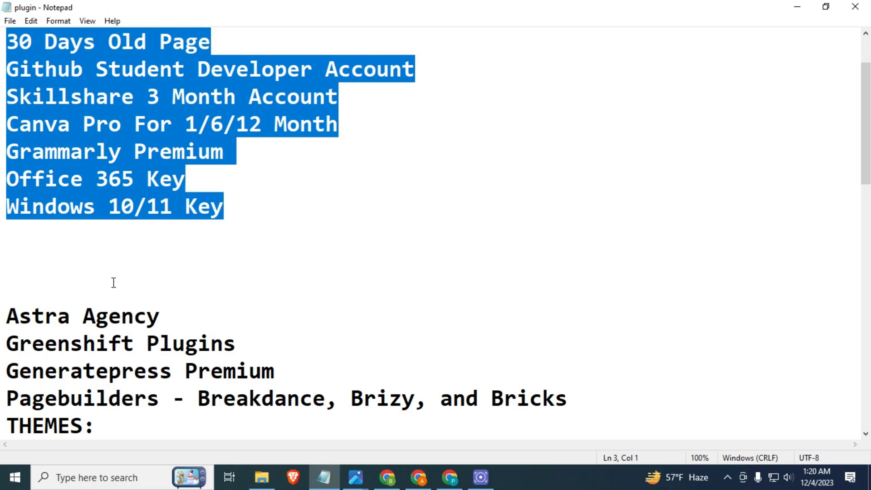
scroll("down", 3)
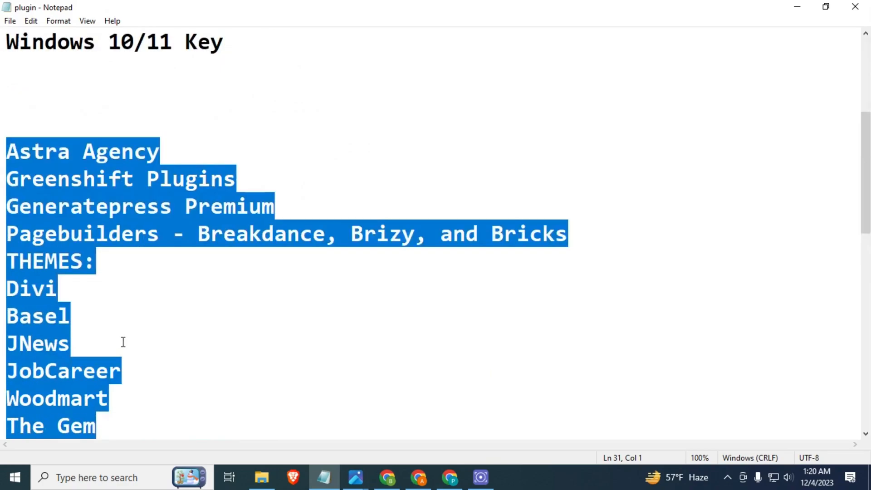
scroll("down", 3)
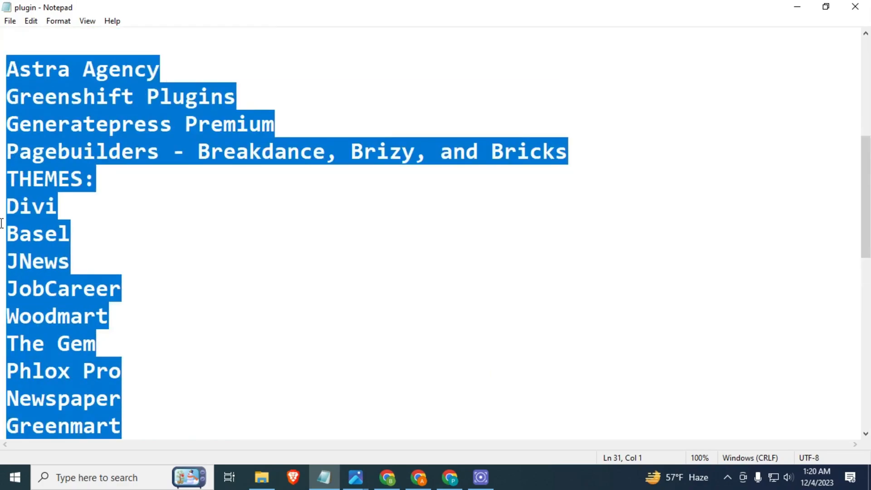
scroll("down", 3)
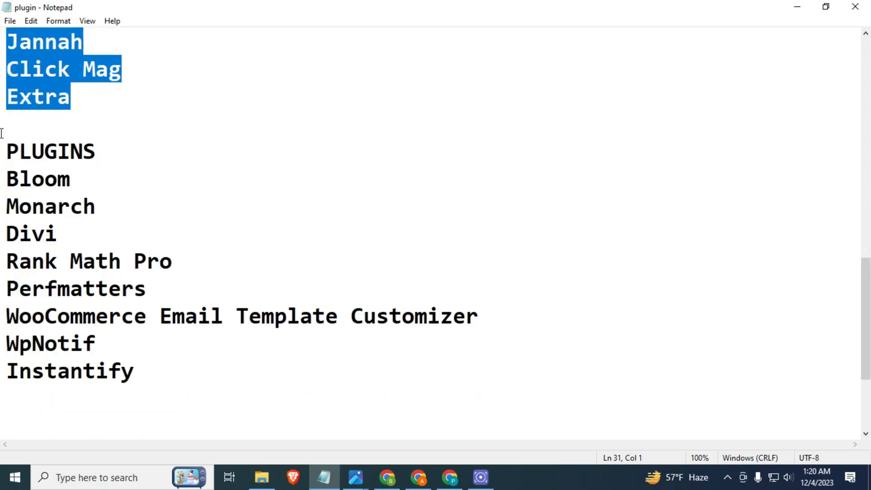